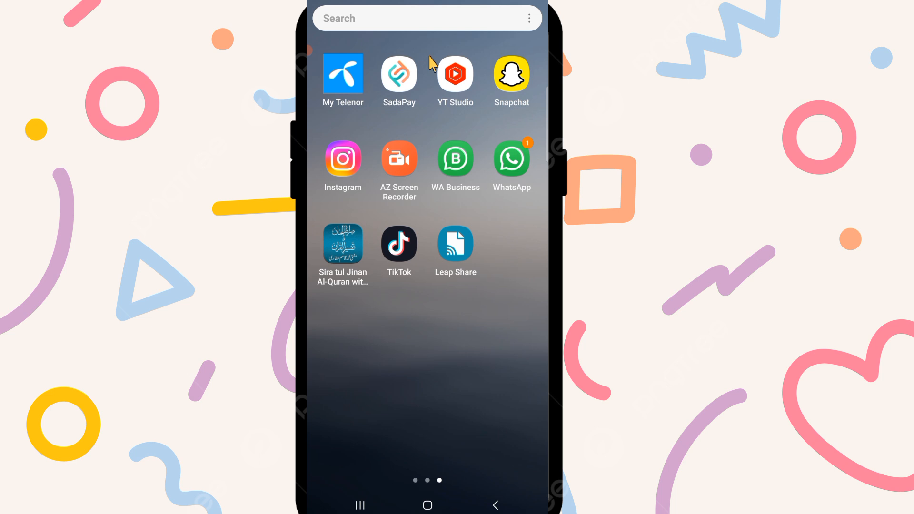
mouse_move(477, 81)
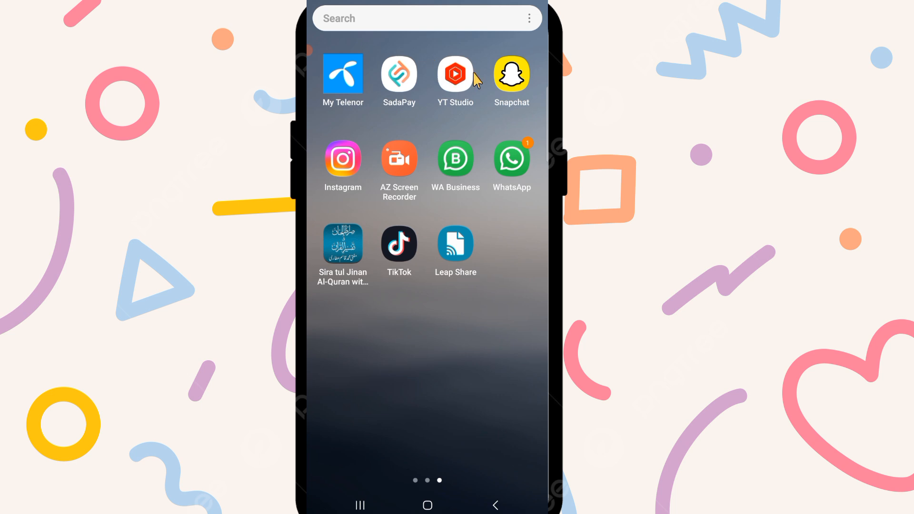
mouse_move(516, 85)
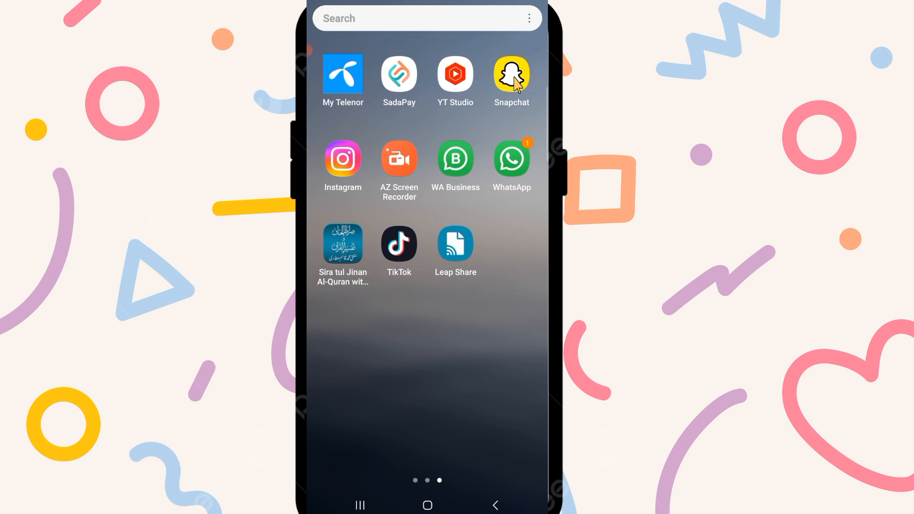
Launch Snapchat from the Android home screen to its camera view.
left_click(512, 73)
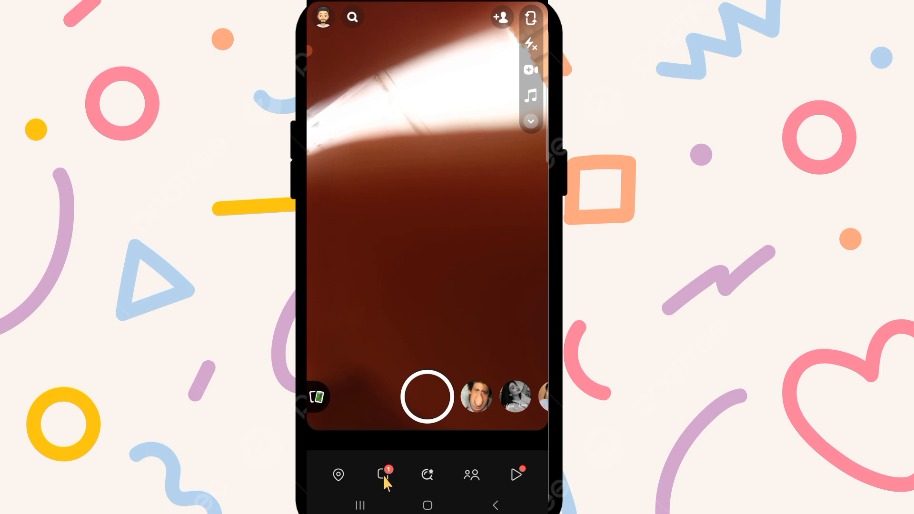
Start a new chat from the Chat tab's options menu.
left_click(384, 475)
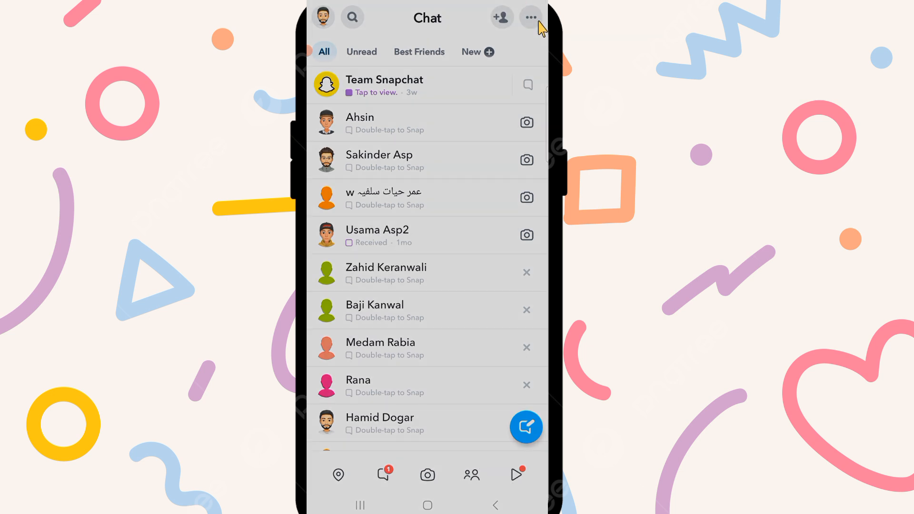
left_click(530, 17)
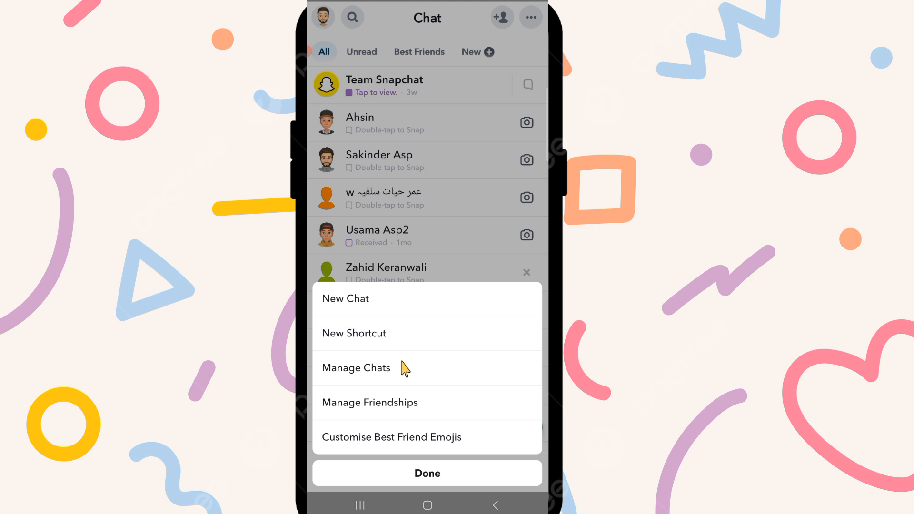
mouse_move(403, 371)
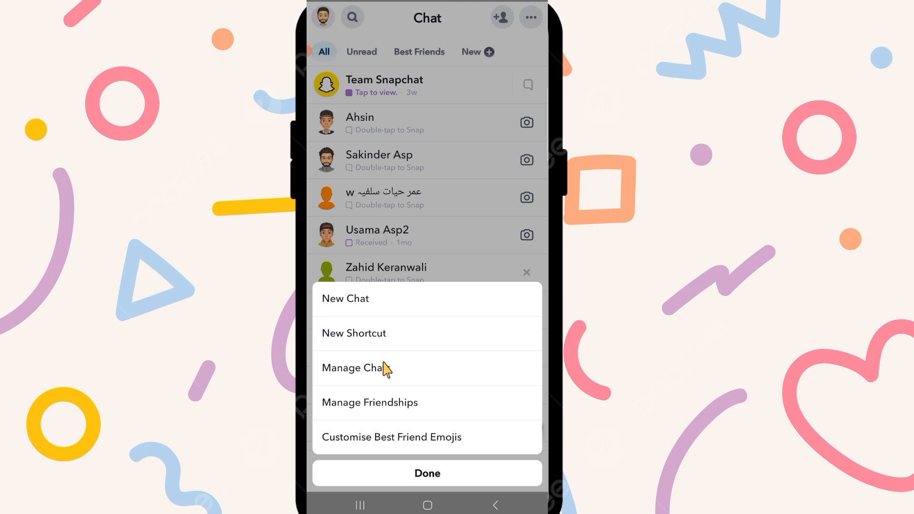
mouse_move(366, 315)
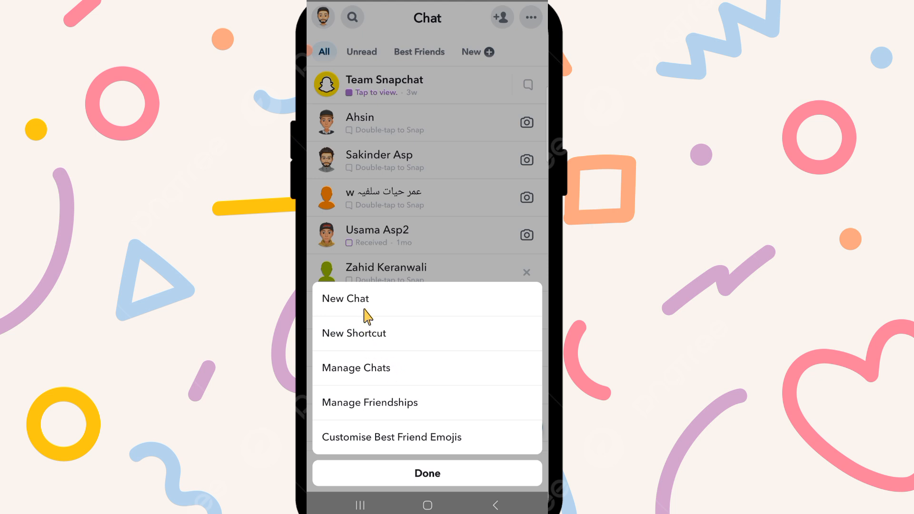
left_click(345, 299)
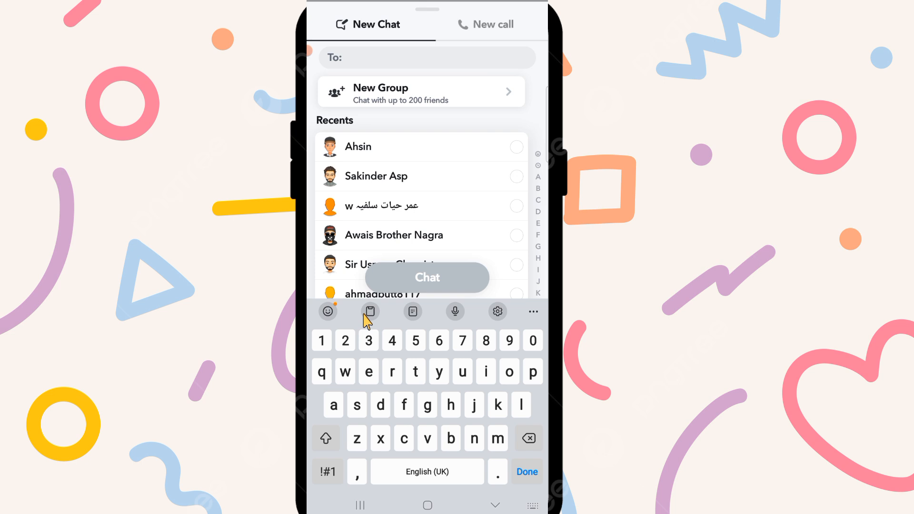
mouse_move(382, 110)
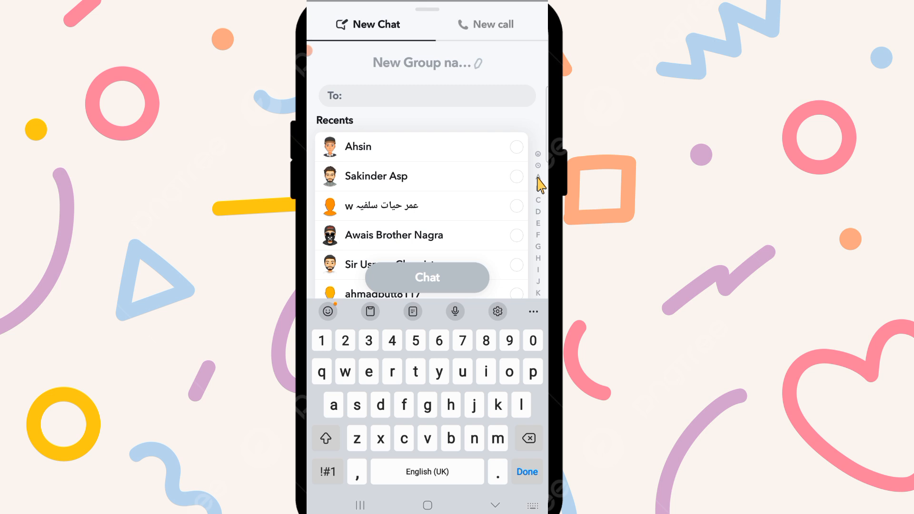
mouse_move(524, 179)
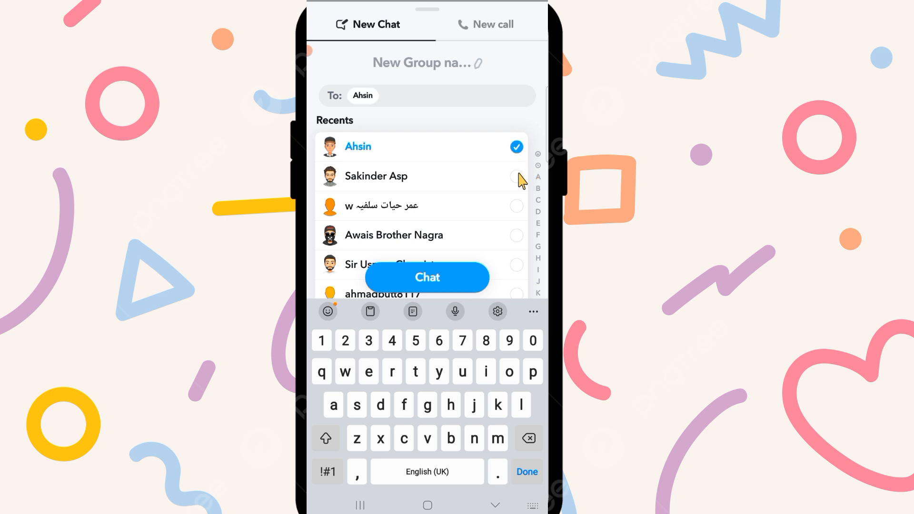
left_click(516, 177)
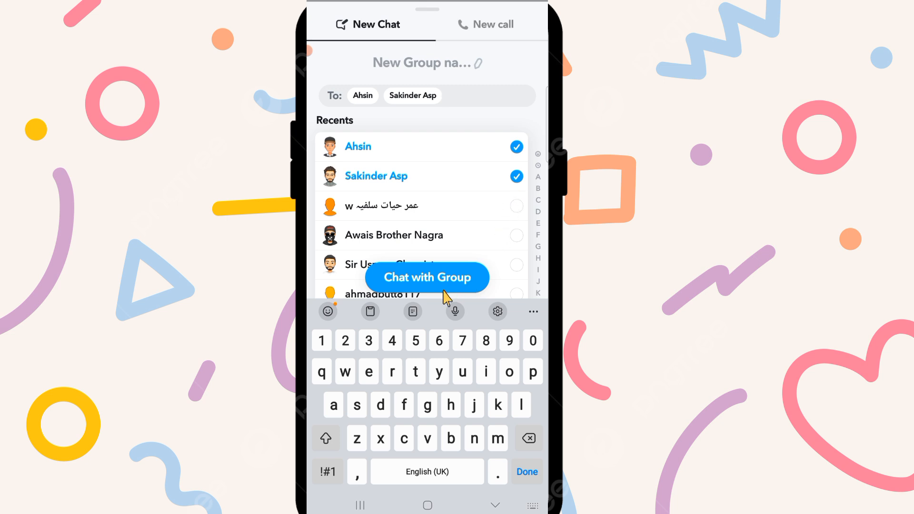
left_click(427, 278)
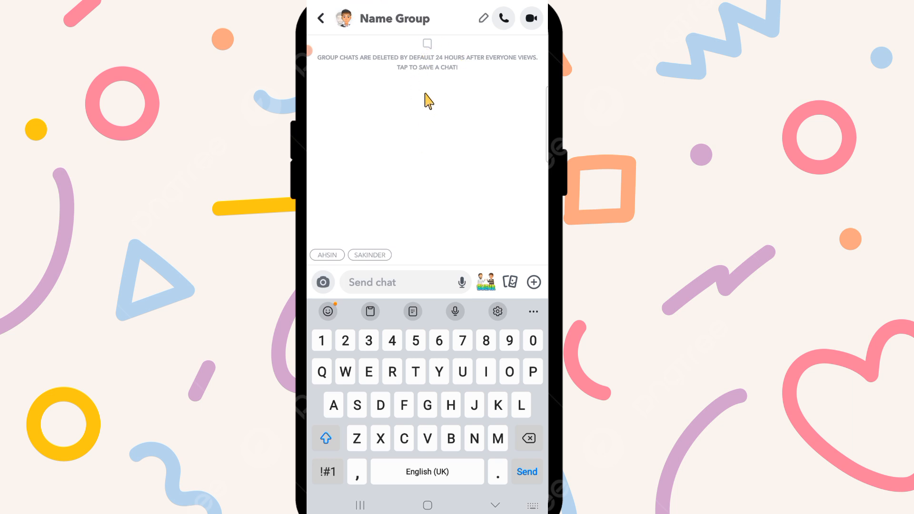
mouse_move(458, 51)
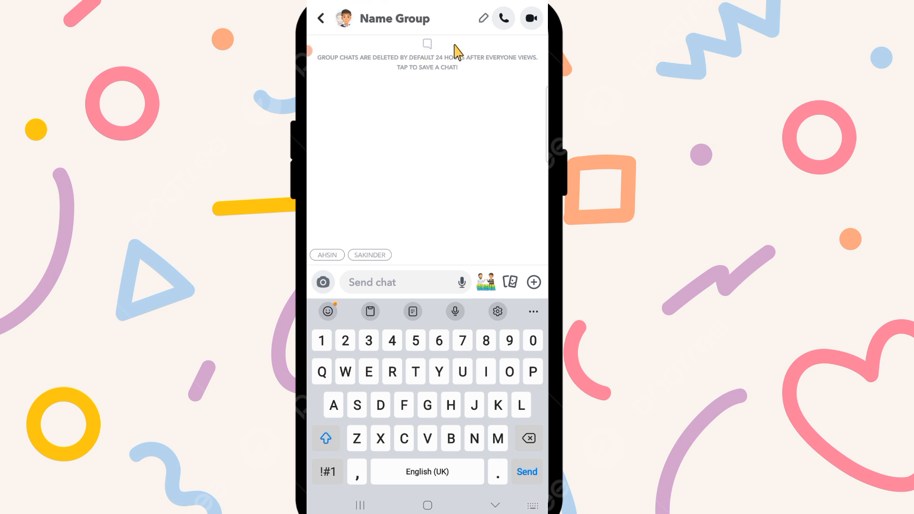
mouse_move(455, 28)
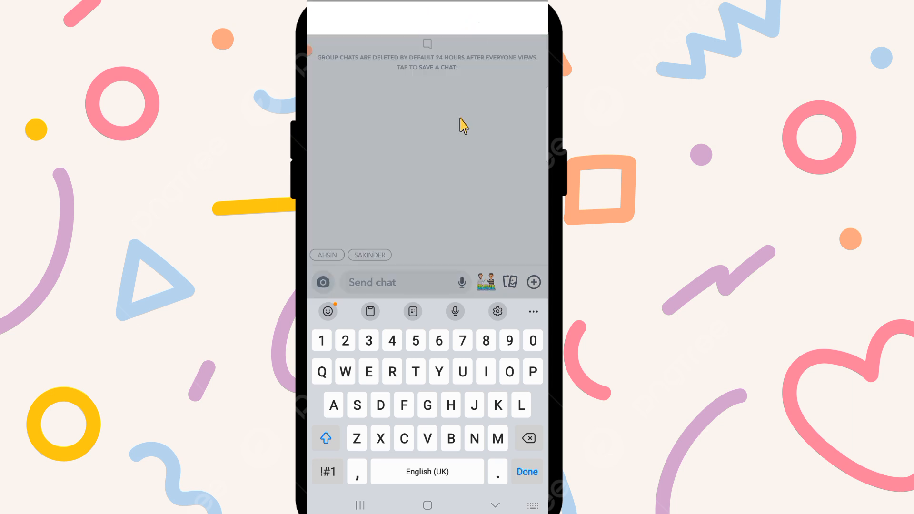
mouse_move(437, 419)
type("Fri")
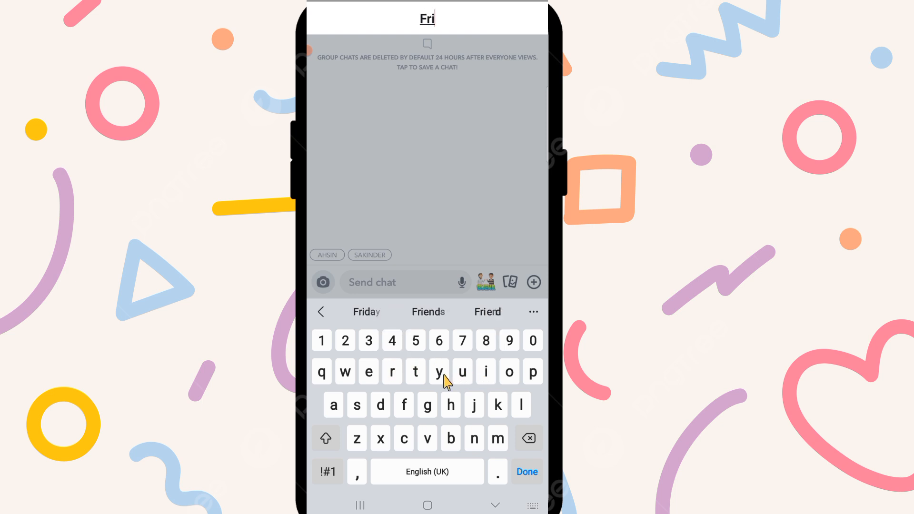
Name the group chat 'Friends' and confirm.
left_click(428, 312)
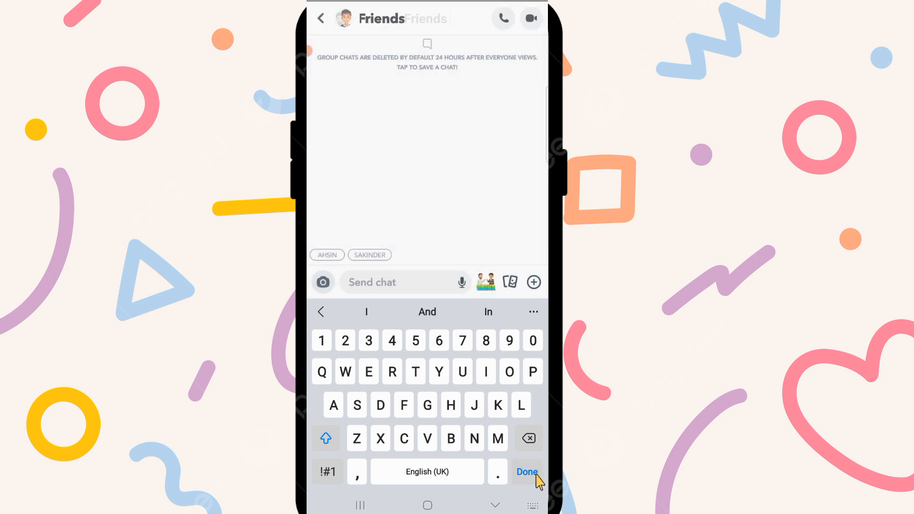
left_click(525, 472)
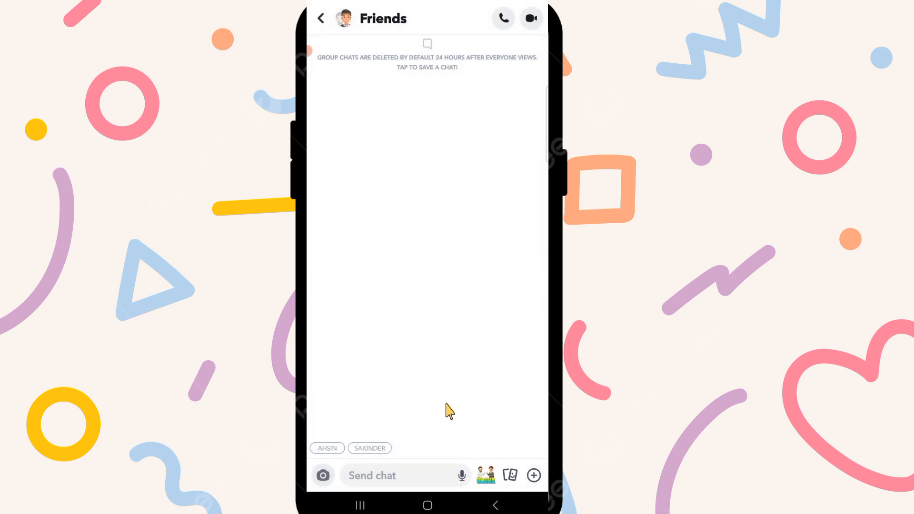
mouse_move(398, 112)
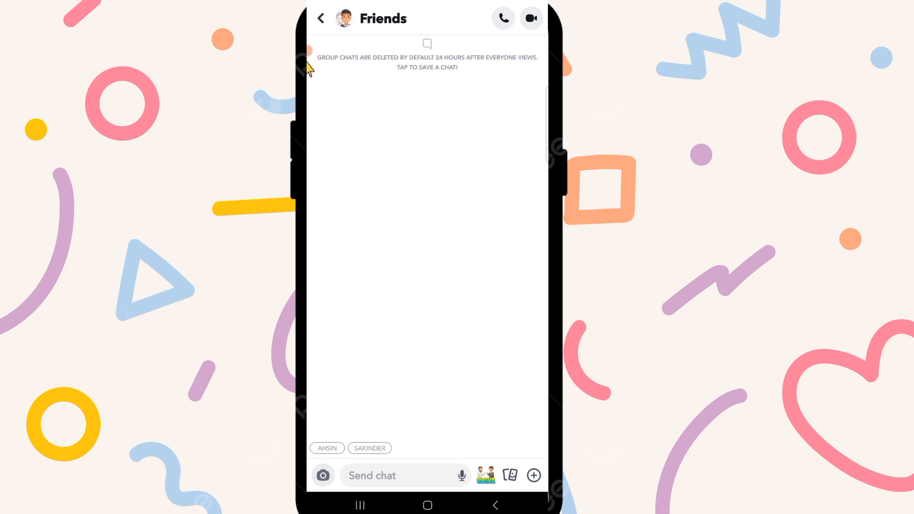
mouse_move(307, 31)
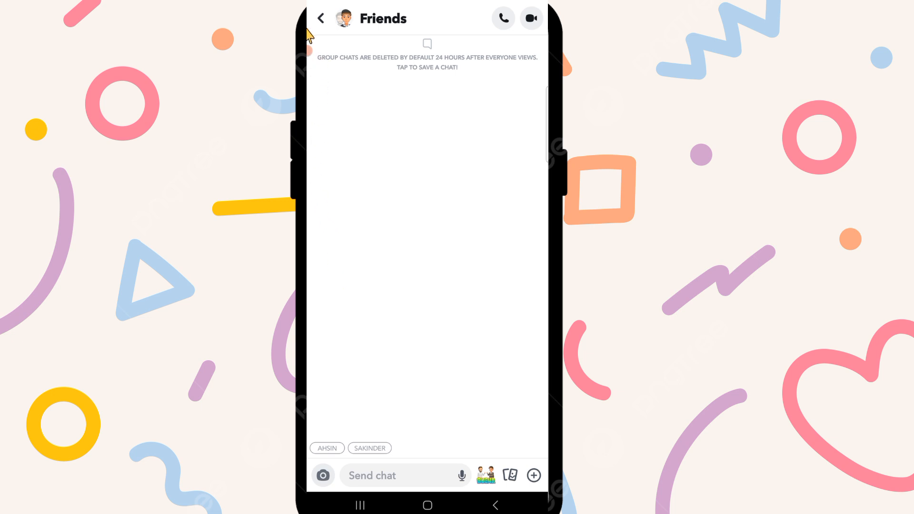
mouse_move(314, 60)
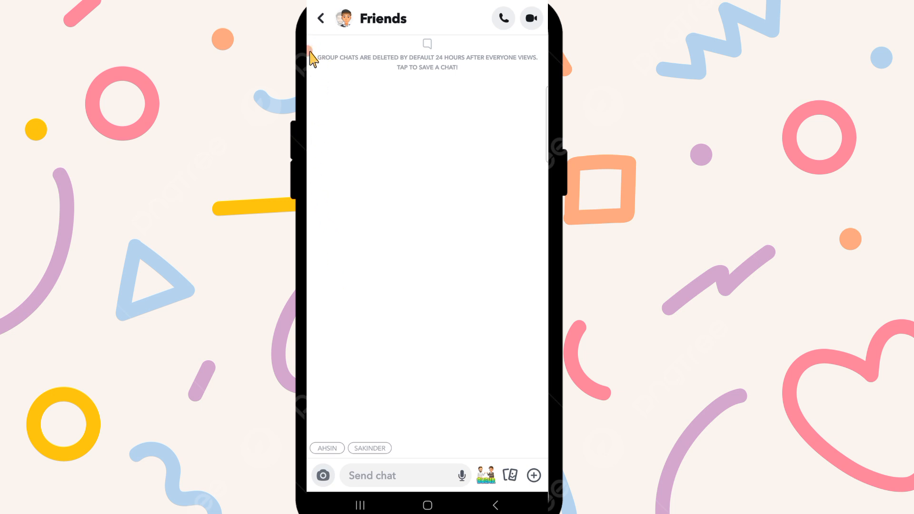